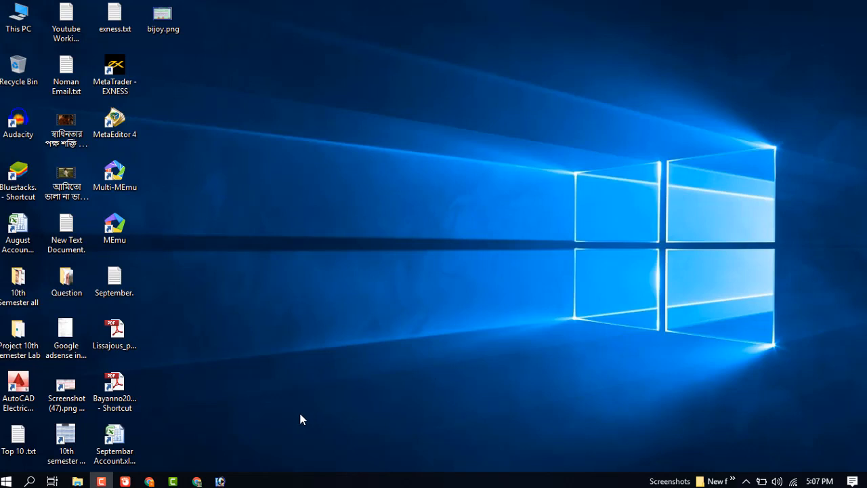
{"action": "mouse_move", "coordinate": [217, 439]}
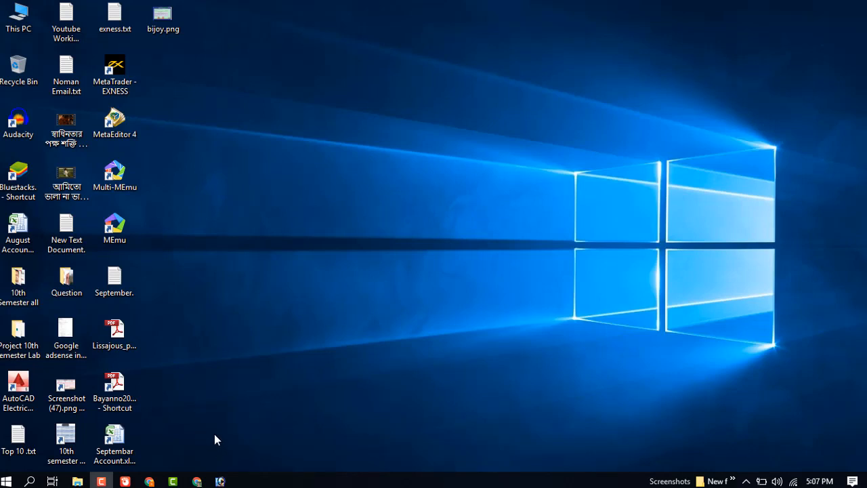
{"action": "mouse_move", "coordinate": [186, 413]}
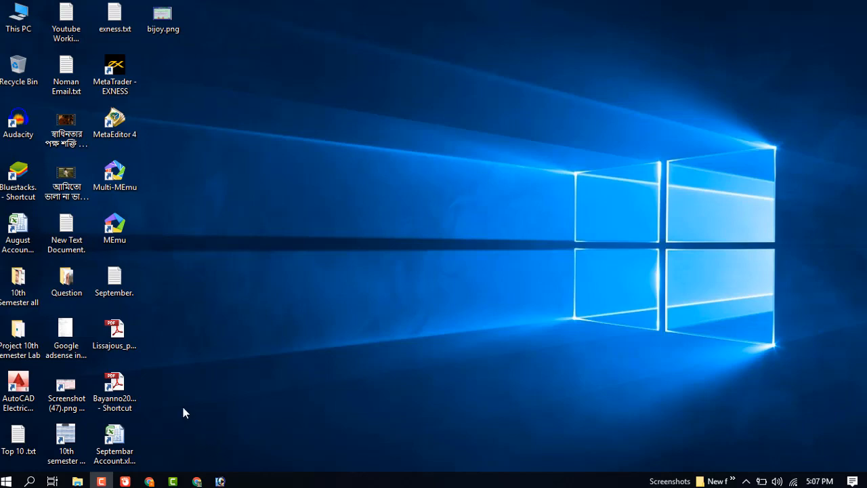
Open leomoon-cpu-v_win.zip from Downloads\Compressed and select the LeoMoon CPU-V application
{"action": "left_click", "coordinate": [77, 481]}
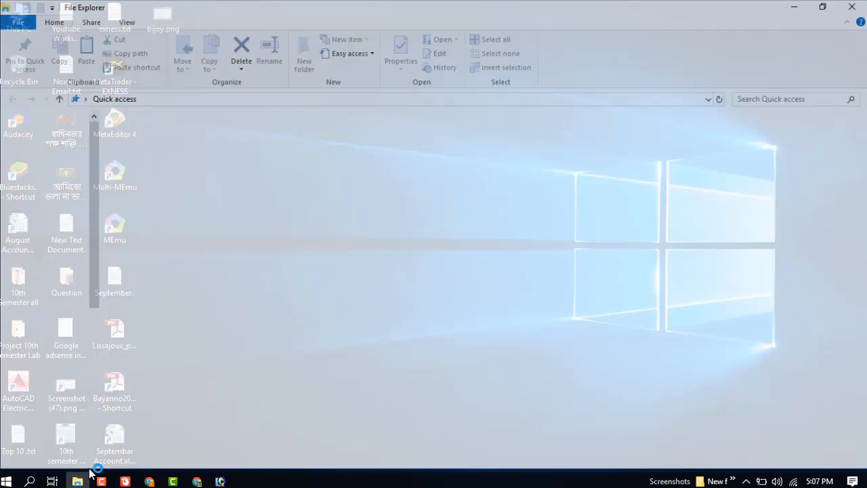
{"action": "left_click", "coordinate": [48, 152]}
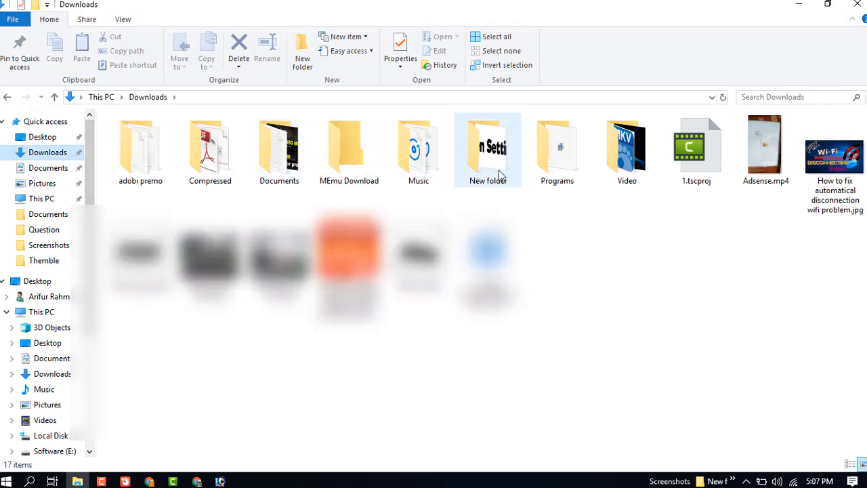
{"action": "double_click", "coordinate": [210, 143]}
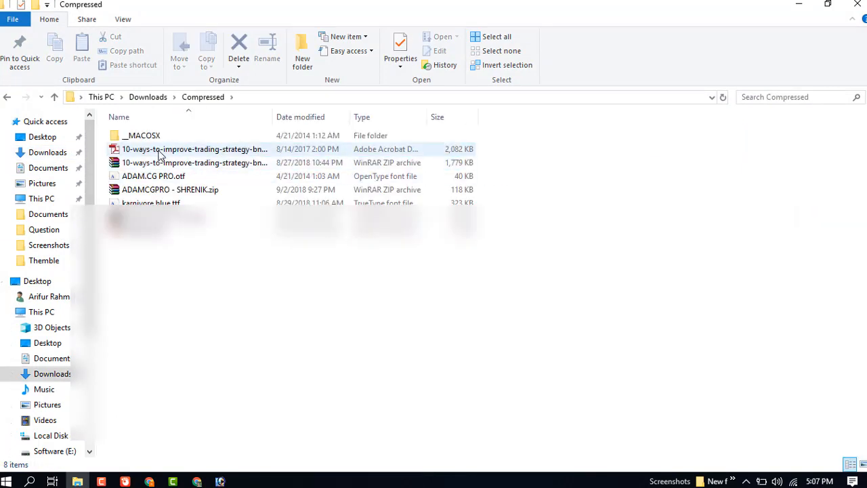
{"action": "mouse_move", "coordinate": [201, 203]}
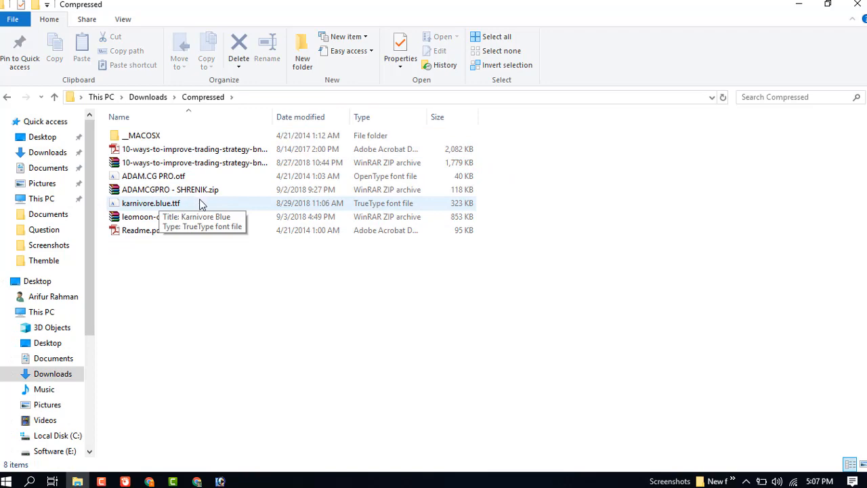
{"action": "double_click", "coordinate": [139, 216]}
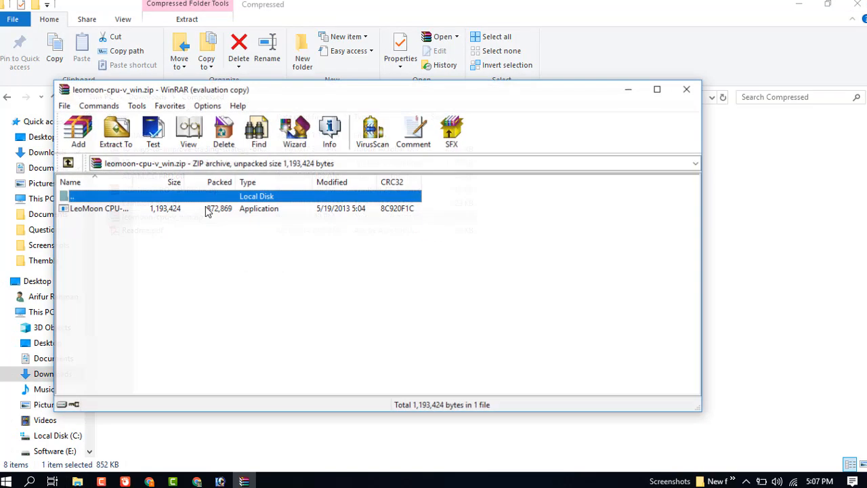
{"action": "left_click", "coordinate": [99, 208]}
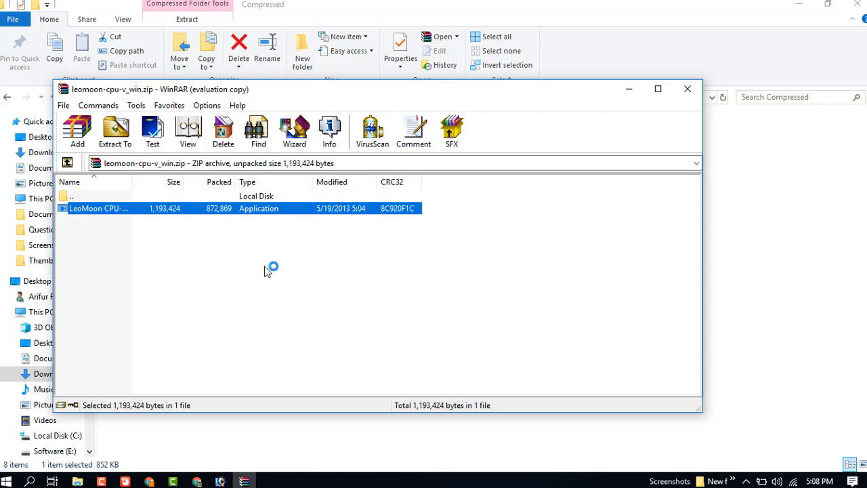
Run LeoMoon CPU-V to confirm VT-x is supported and enabled, then close WinRAR
{"action": "double_click", "coordinate": [98, 208]}
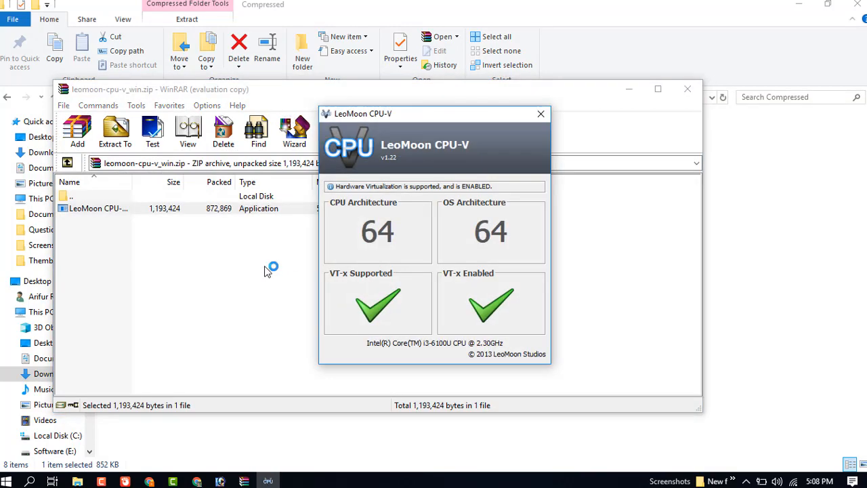
{"action": "mouse_move", "coordinate": [518, 305]}
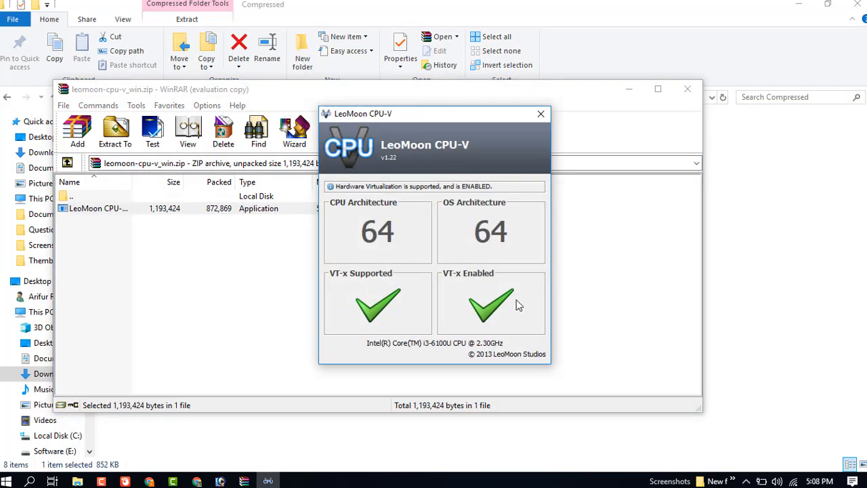
{"action": "mouse_move", "coordinate": [454, 263]}
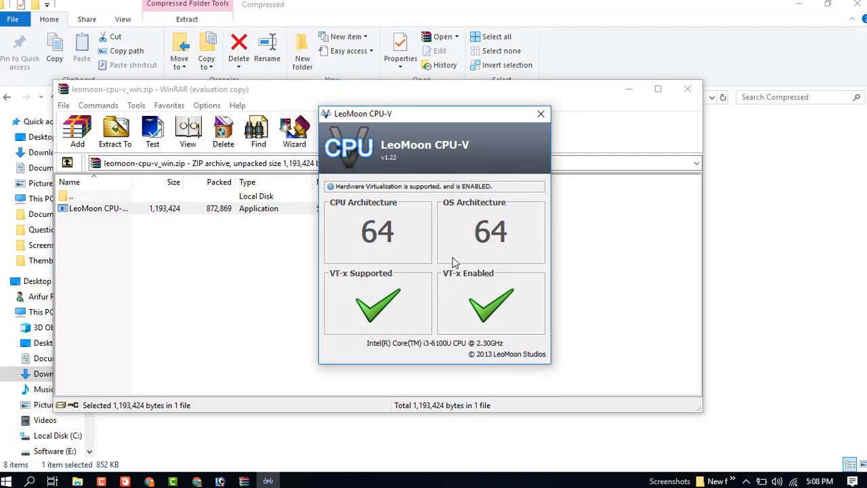
{"action": "mouse_move", "coordinate": [377, 285]}
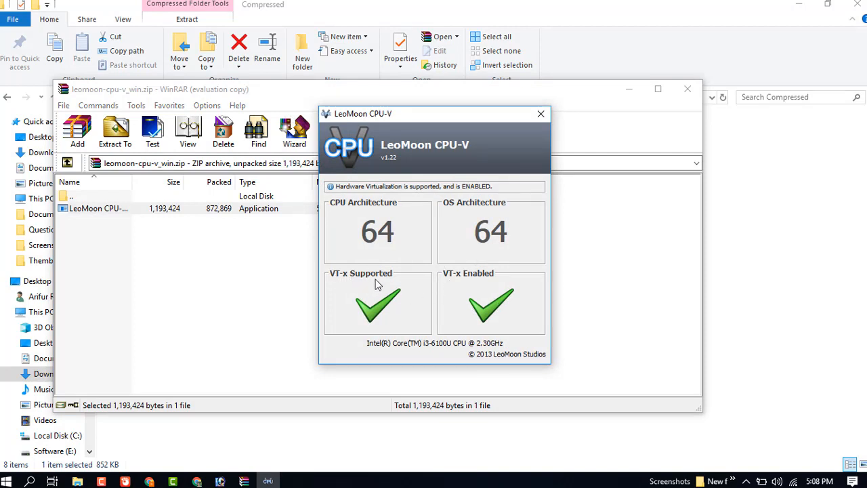
{"action": "mouse_move", "coordinate": [497, 280]}
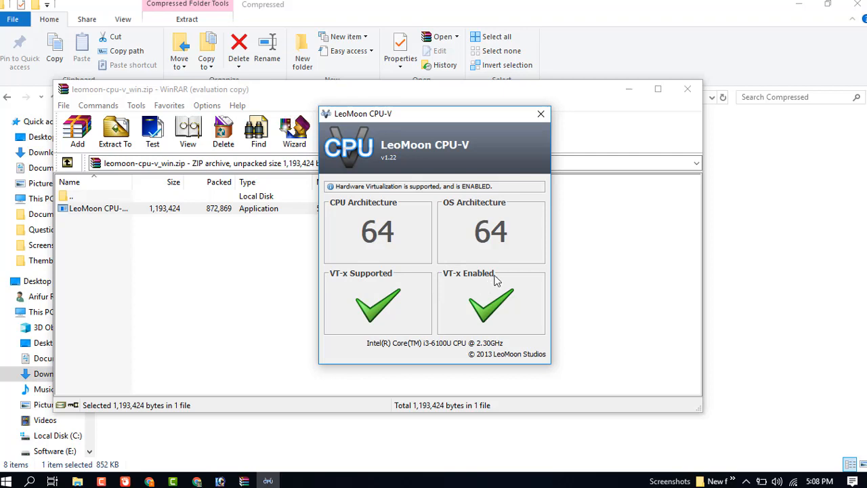
{"action": "mouse_move", "coordinate": [468, 228]}
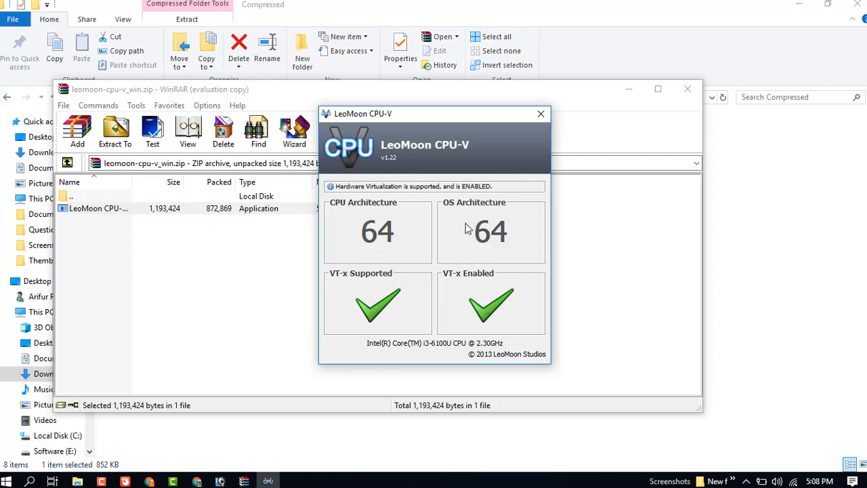
{"action": "mouse_move", "coordinate": [377, 250]}
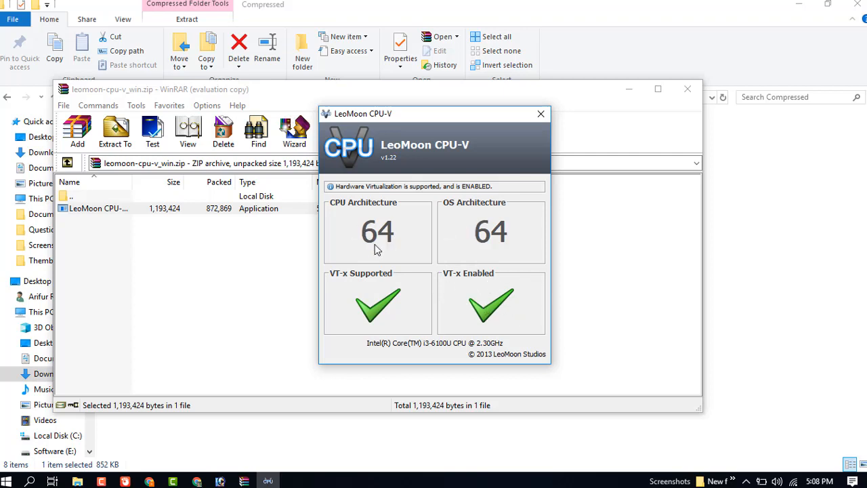
{"action": "mouse_move", "coordinate": [457, 312]}
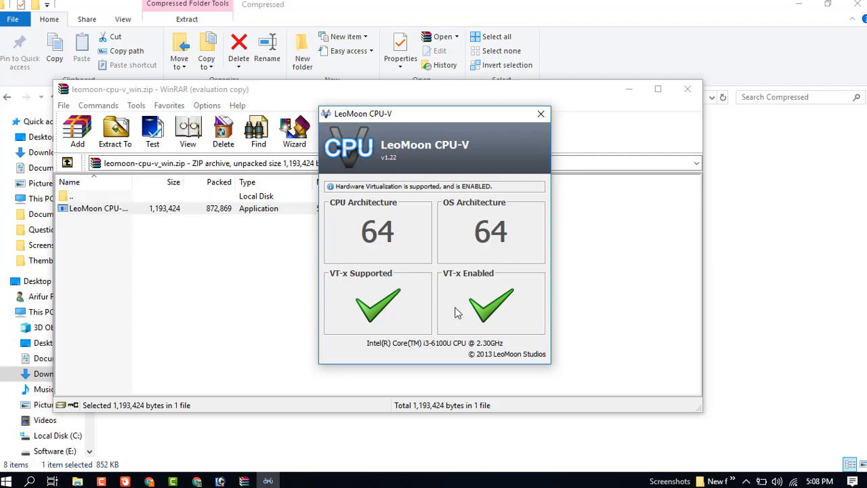
{"action": "mouse_move", "coordinate": [689, 89]}
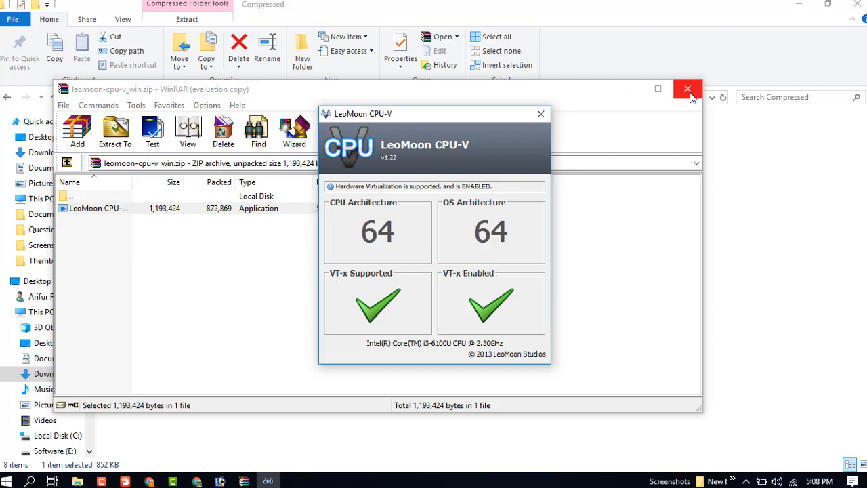
{"action": "left_click", "coordinate": [688, 90]}
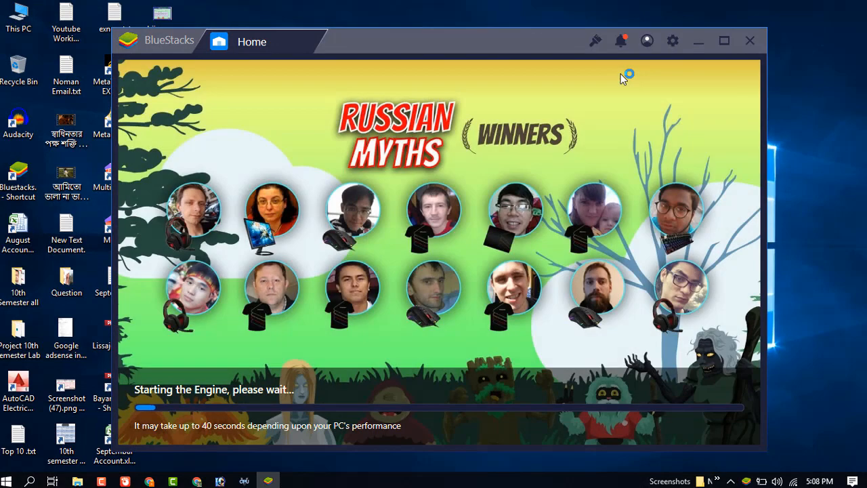
Show the Important updates panel from the BlueStacks title bar
{"action": "left_click", "coordinate": [621, 41]}
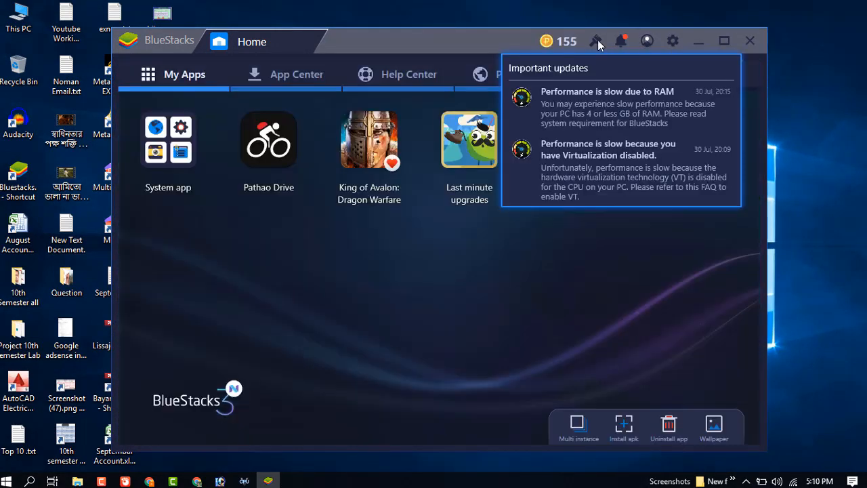
{"action": "mouse_move", "coordinate": [623, 38]}
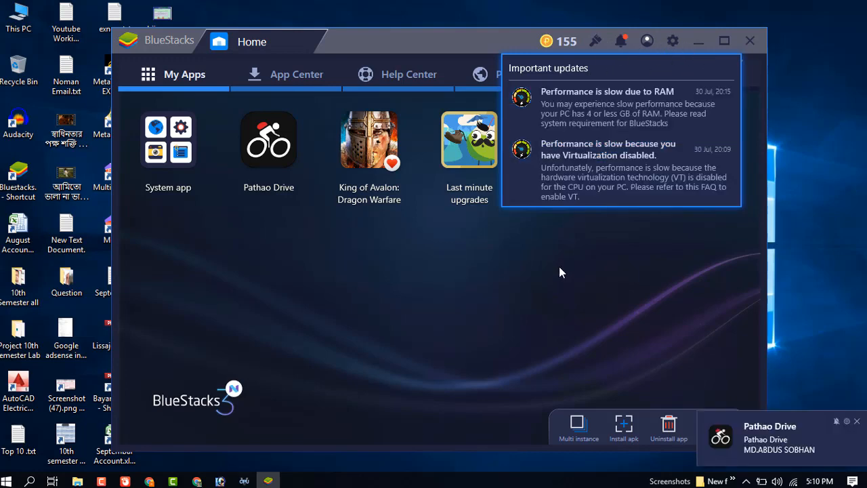
Close the Important updates panel, leaving My Apps on Home with no virtualization prompt
{"action": "left_click", "coordinate": [672, 40]}
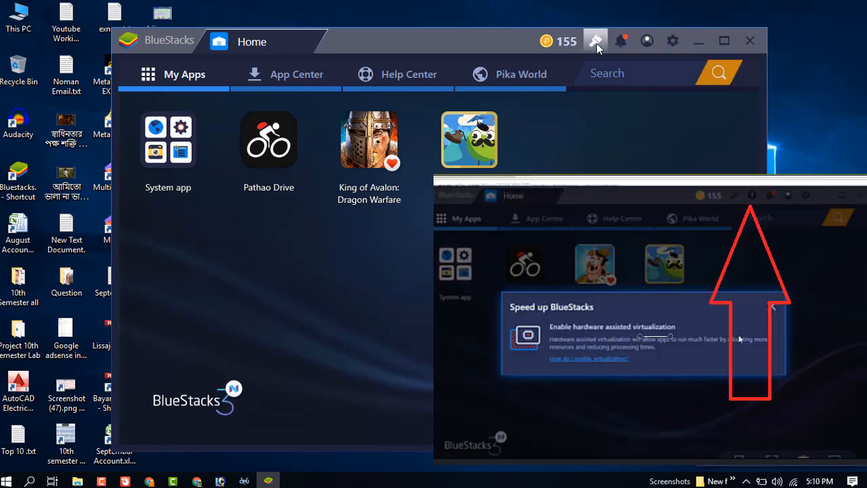
{"action": "left_click", "coordinate": [595, 41]}
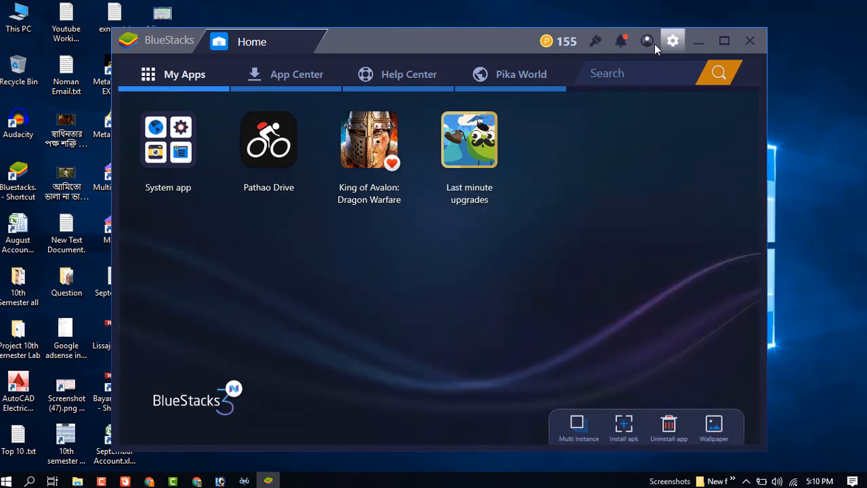
{"action": "mouse_move", "coordinate": [264, 427]}
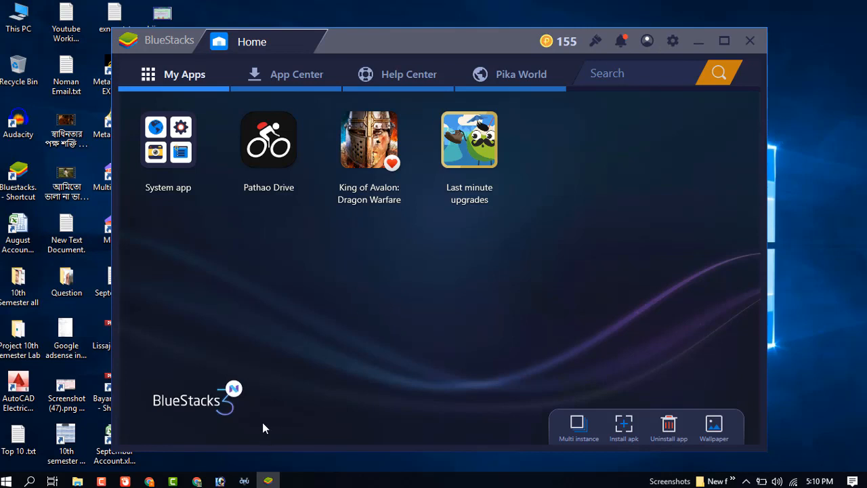
{"action": "mouse_move", "coordinate": [293, 406]}
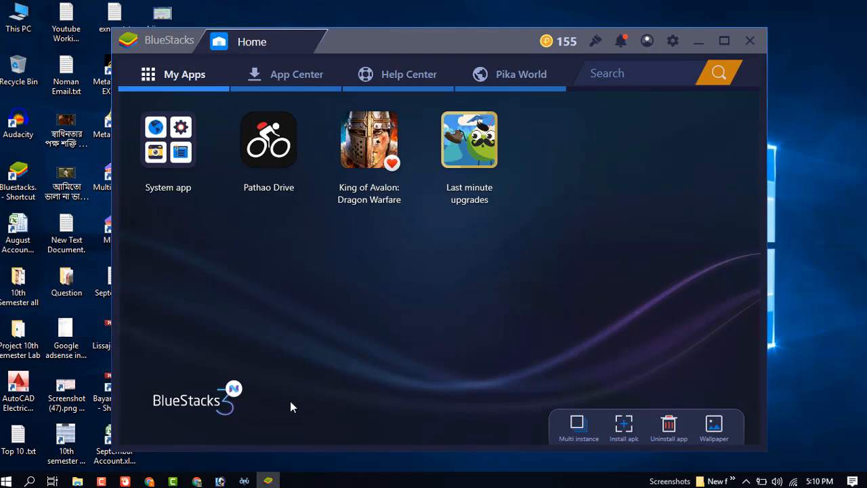